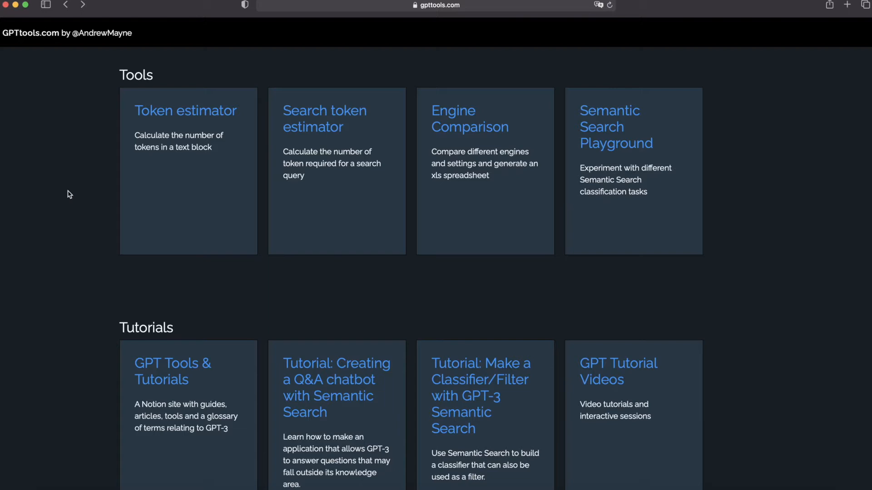
mouse_move(78, 199)
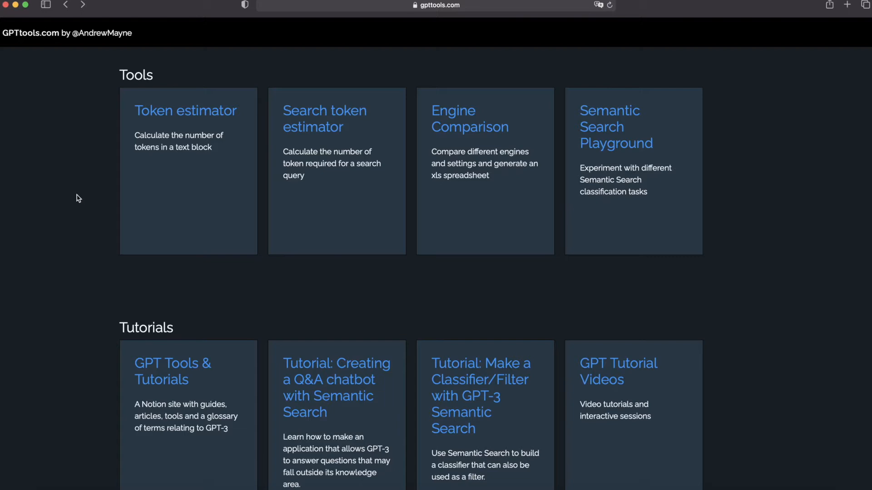
mouse_move(94, 327)
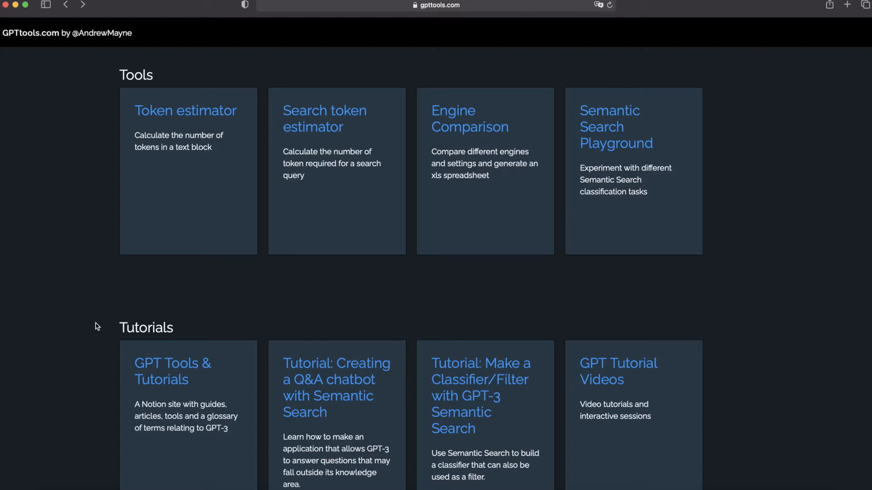
mouse_move(342, 371)
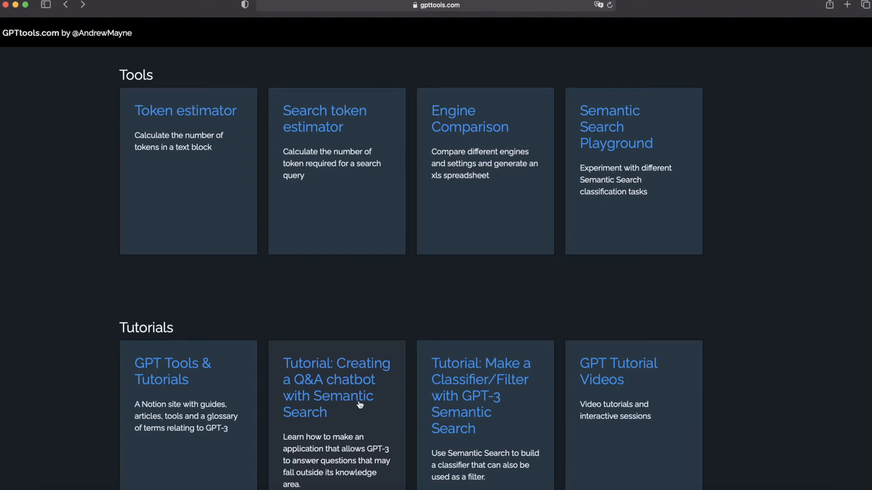
Enter the Q&A chatbot with Semantic Search tutorial and supply the API key.
left_click(336, 380)
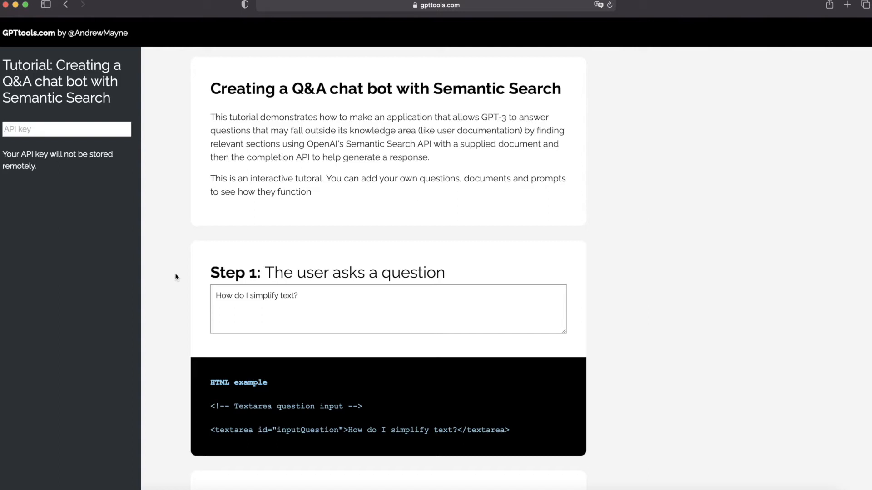
left_click(65, 128)
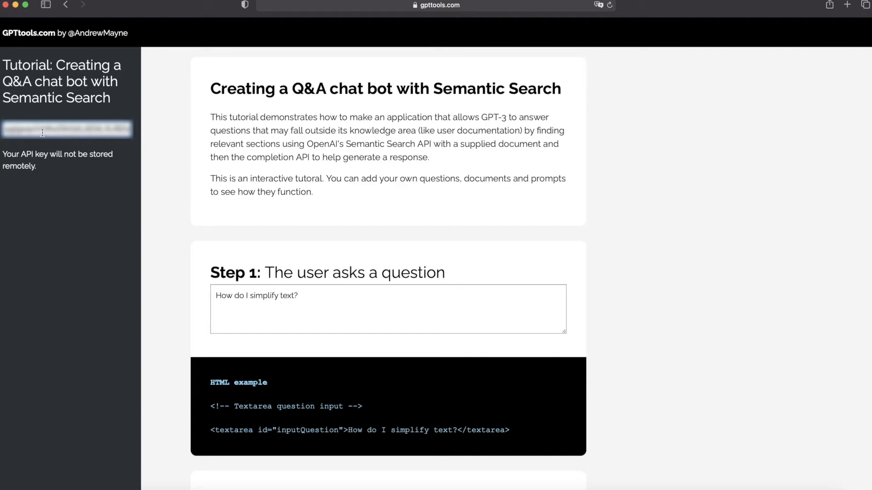
mouse_move(87, 143)
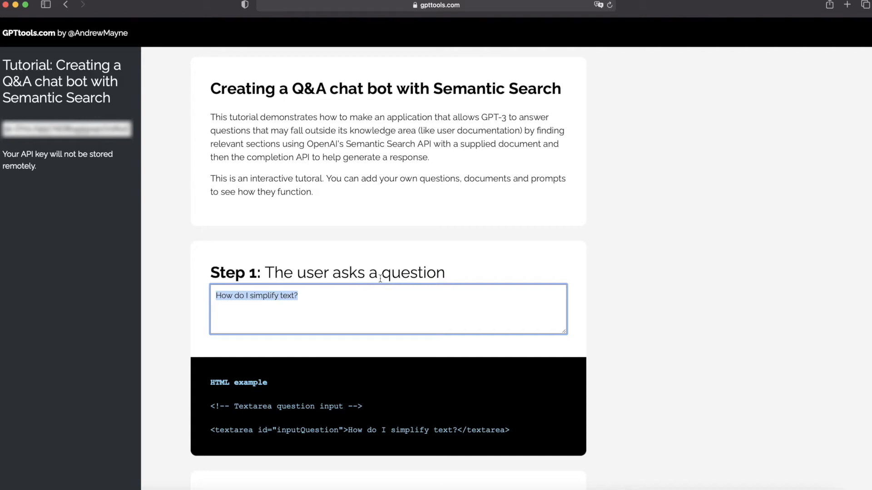
Make the Step 1 question read 'What is the capital of Pakistan?'.
type("What")
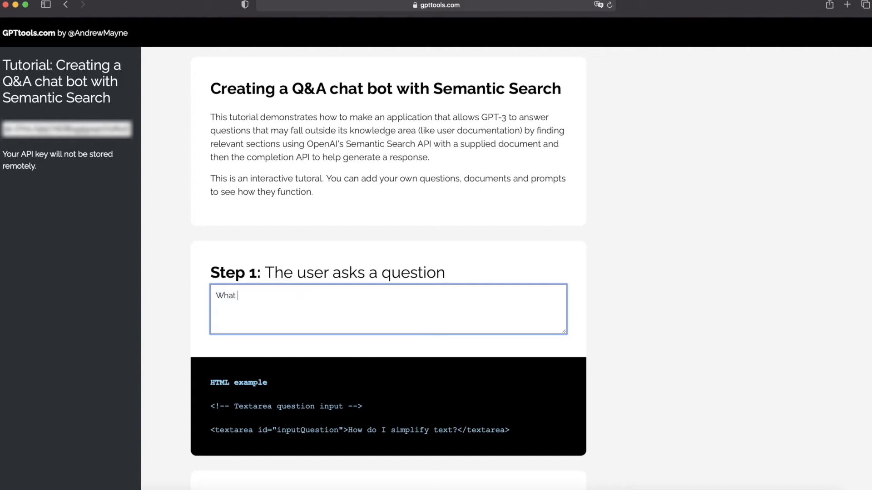
type("is the cap")
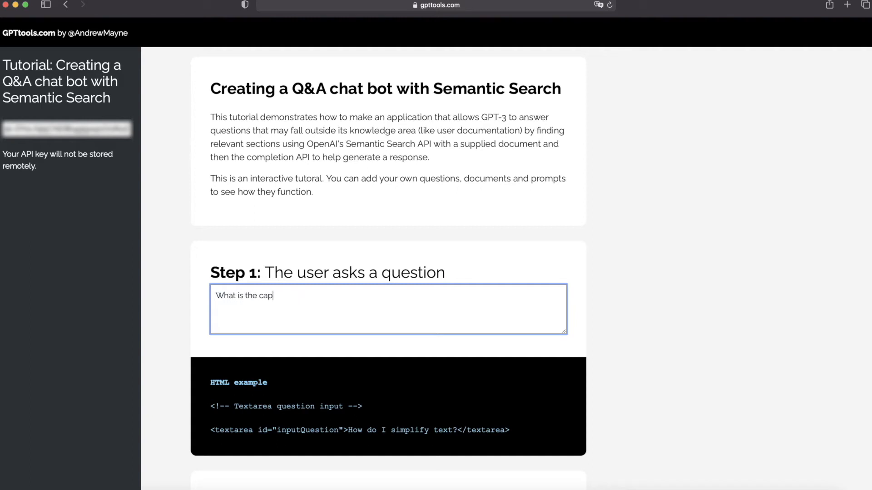
type("ital of")
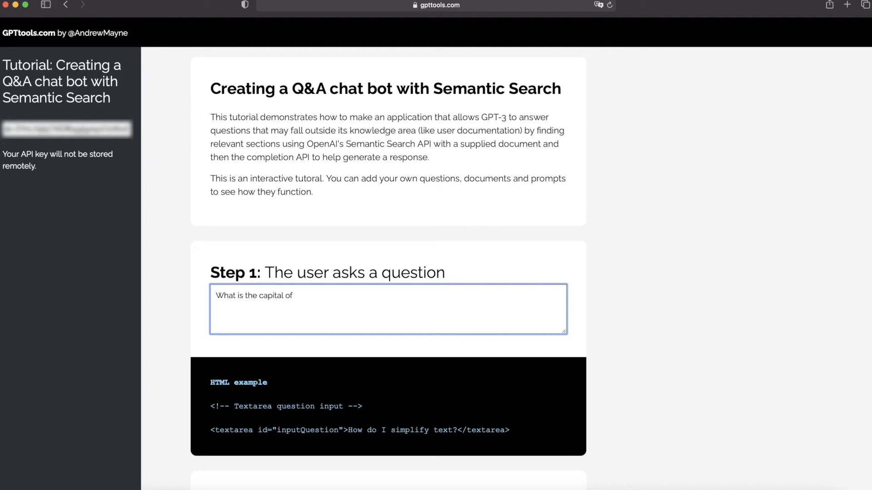
type("Pakistan")
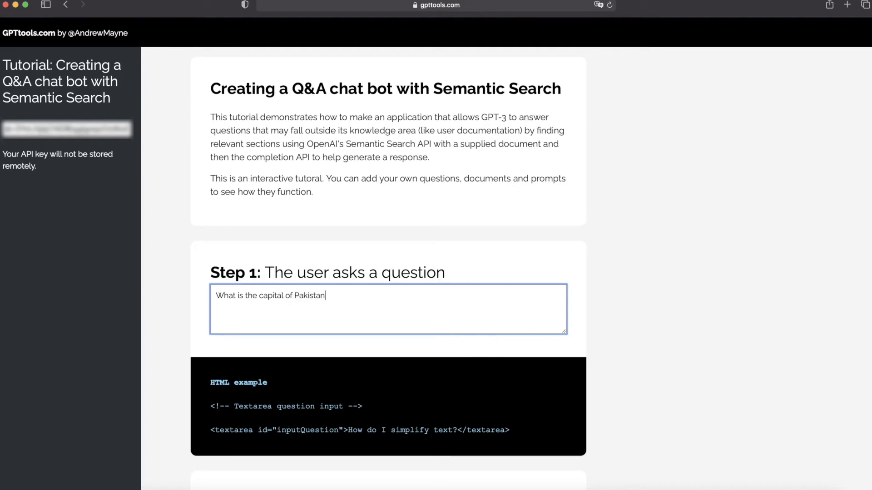
type("?")
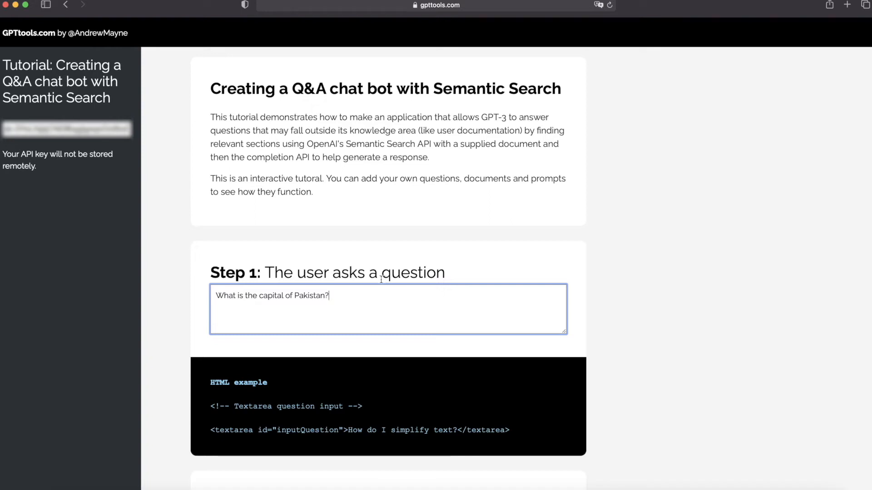
scroll("down", 3)
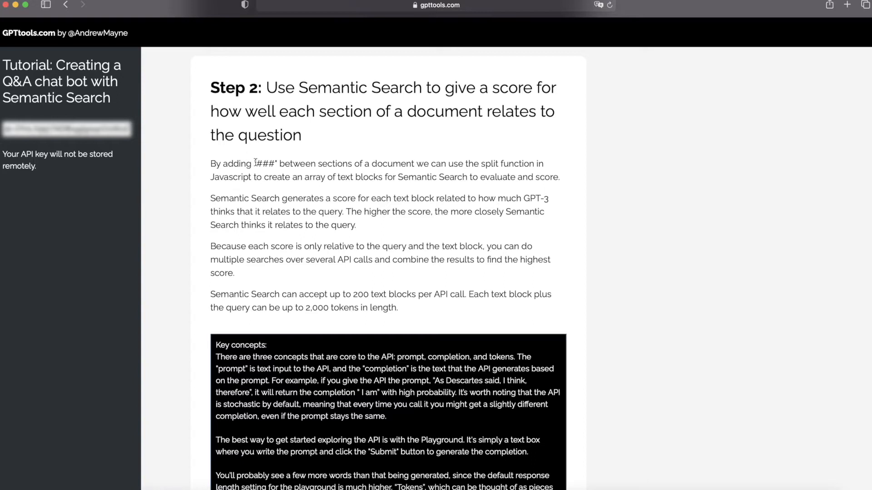
double_click(266, 164)
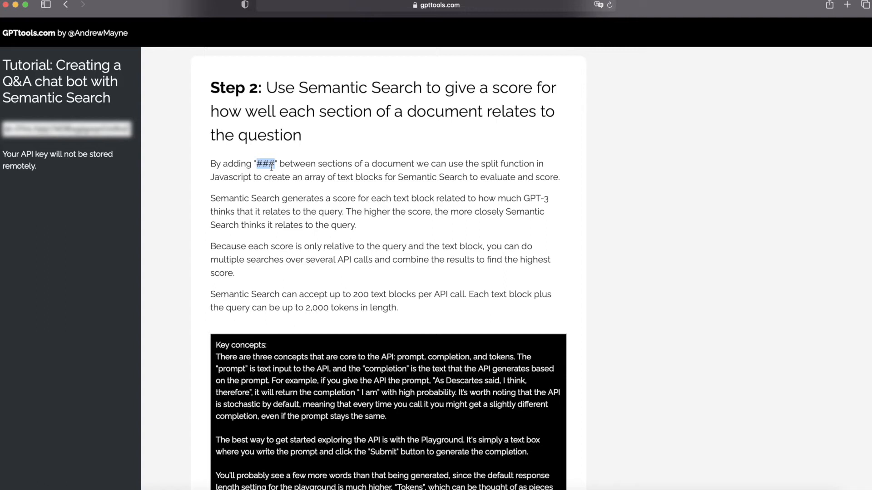
mouse_move(343, 173)
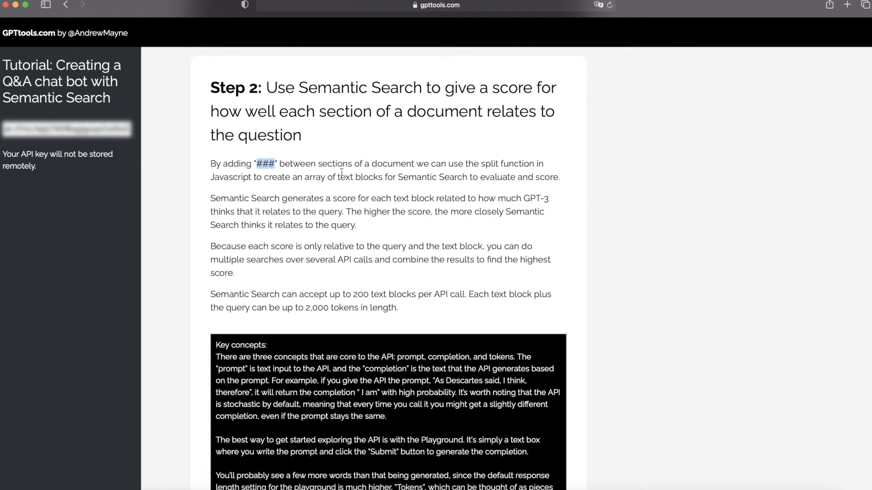
mouse_move(338, 173)
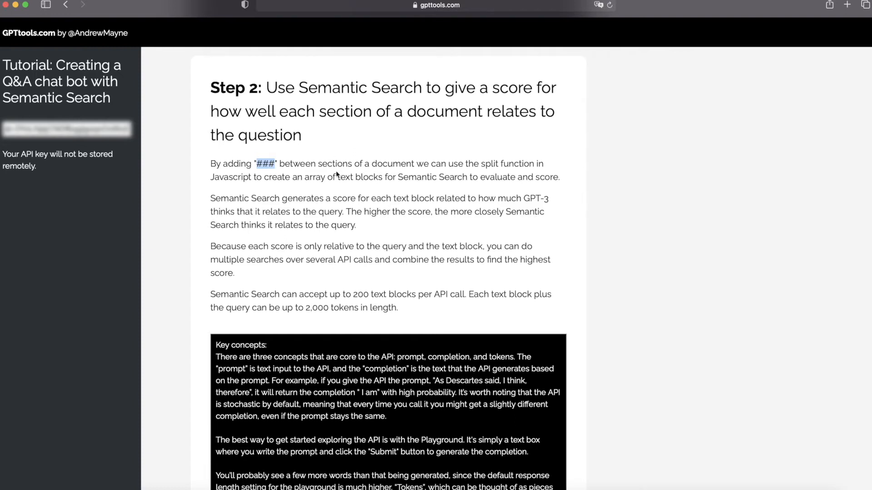
mouse_move(305, 359)
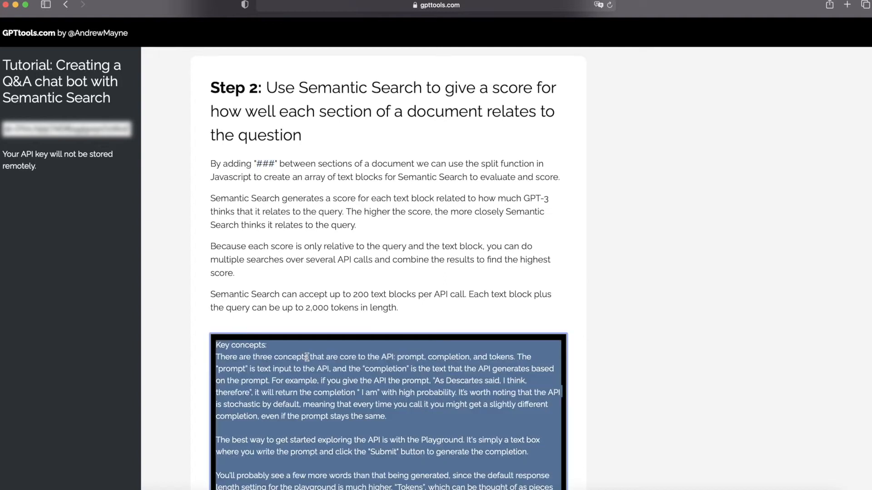
scroll("down", 3)
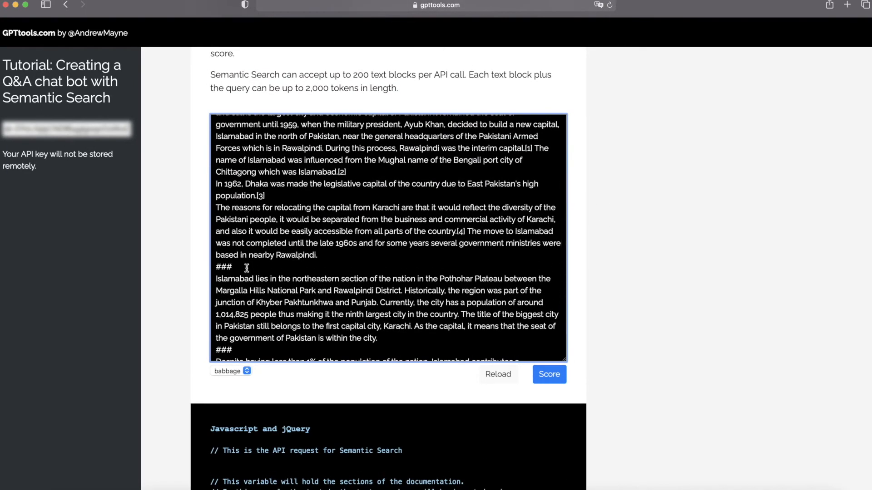
double_click(224, 267)
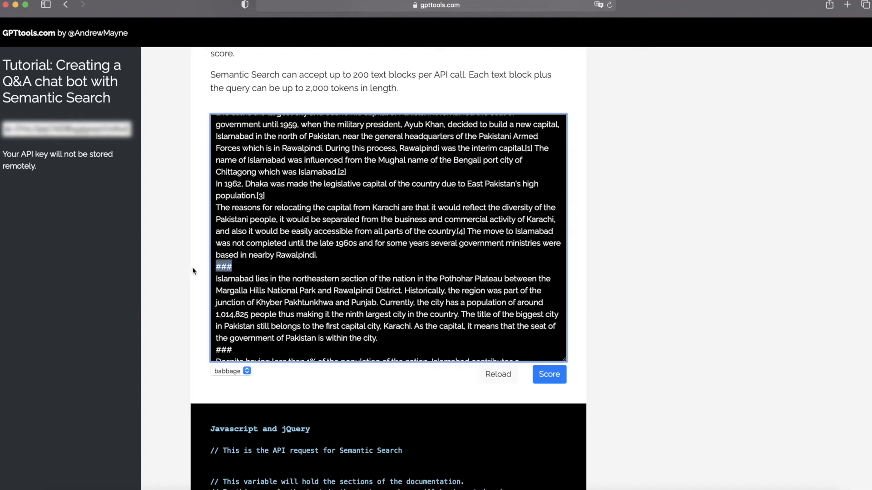
scroll("down", 3)
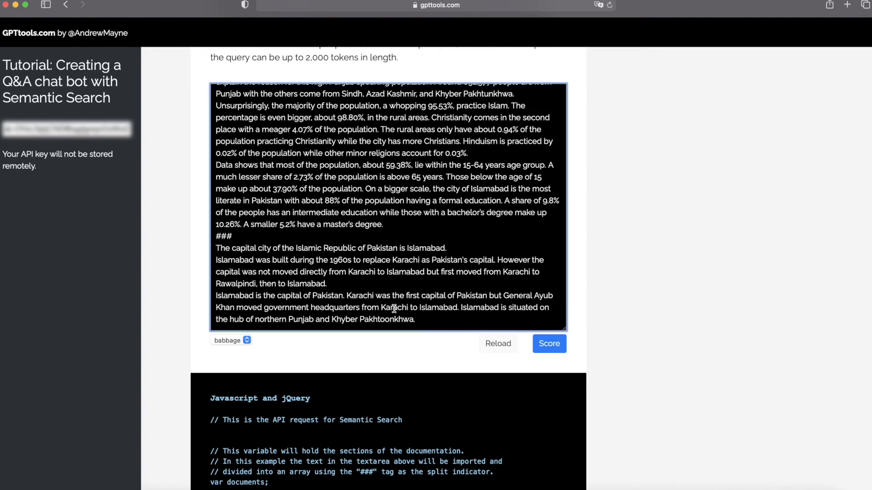
left_click(229, 340)
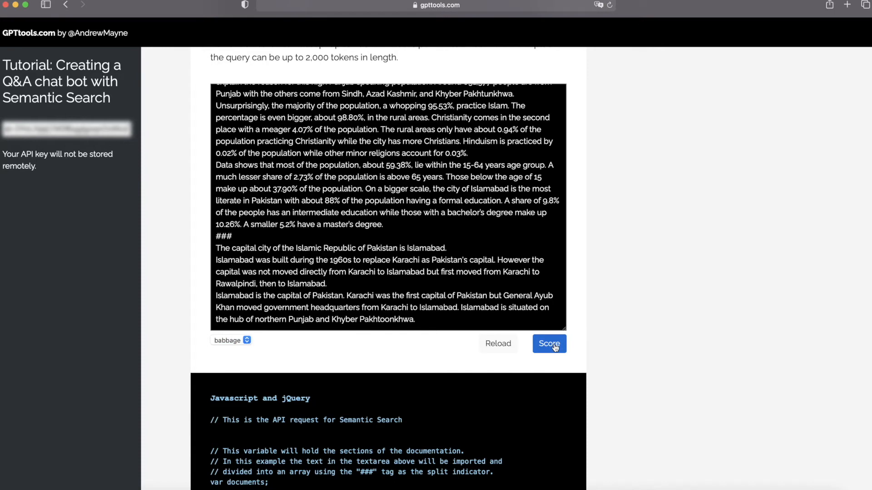
left_click(549, 343)
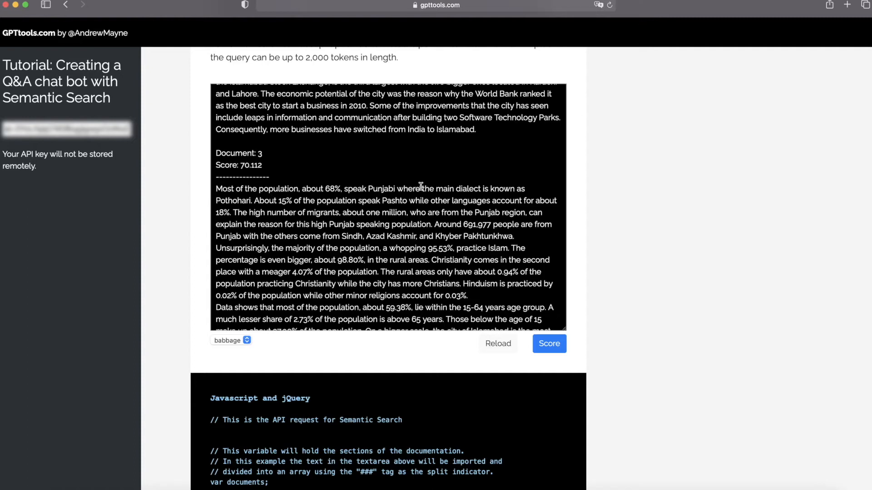
mouse_move(402, 188)
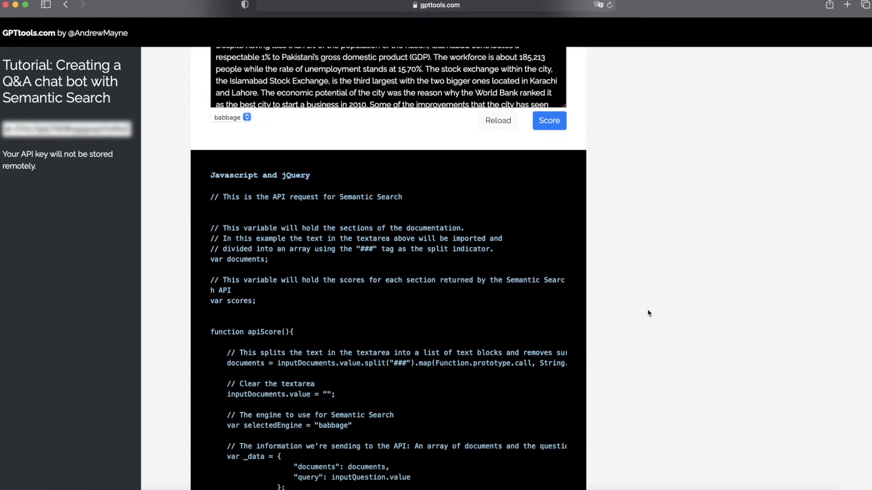
Sort the Step 3 text blocks by score and select the top Islamabad passage (134.086).
scroll("down", 3)
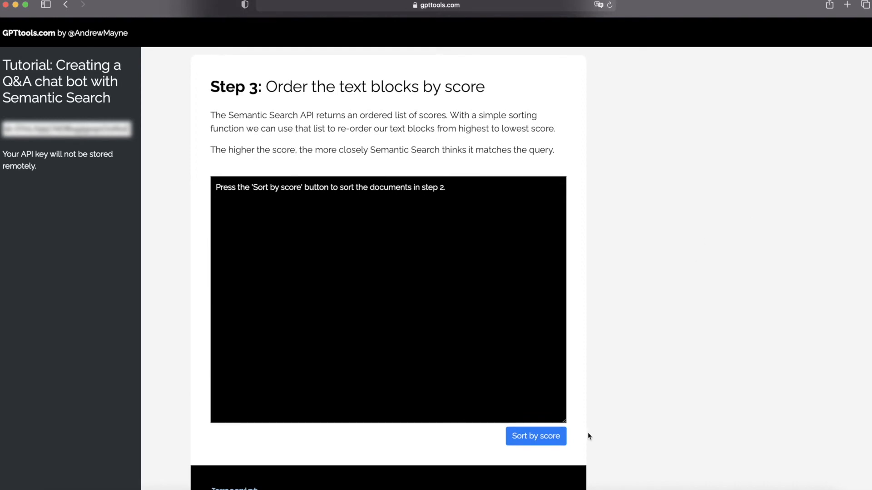
left_click(536, 436)
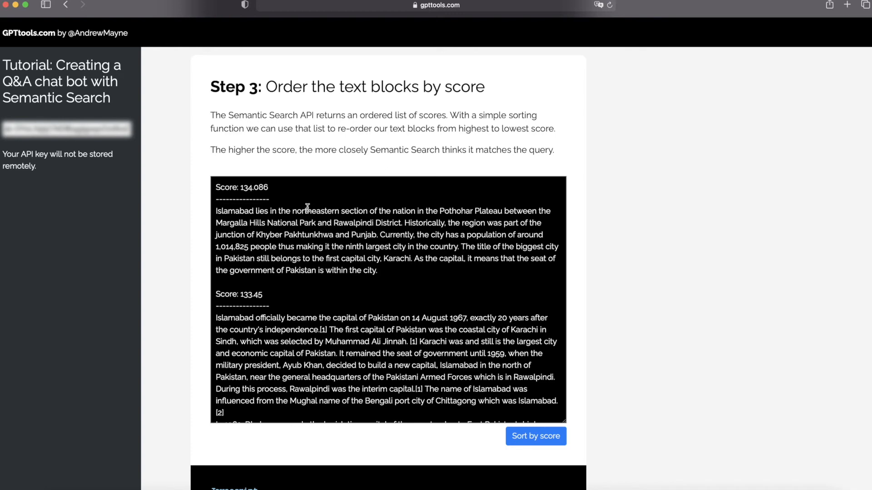
mouse_move(275, 187)
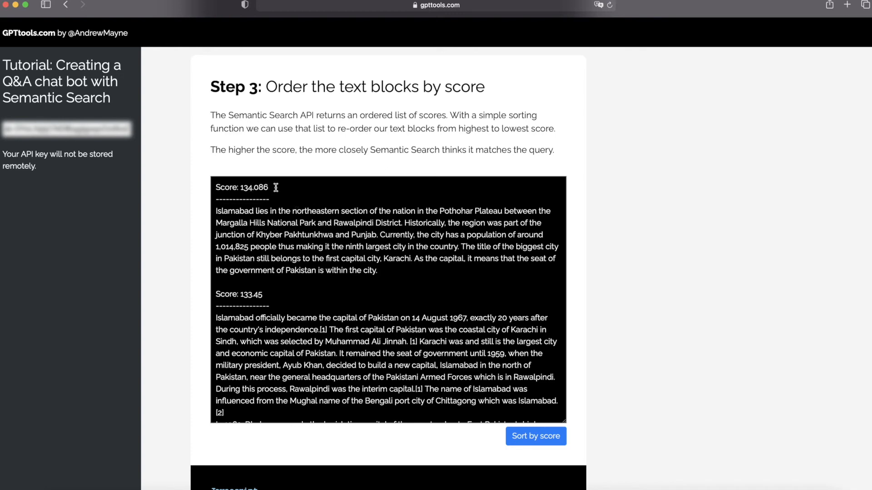
double_click(240, 187)
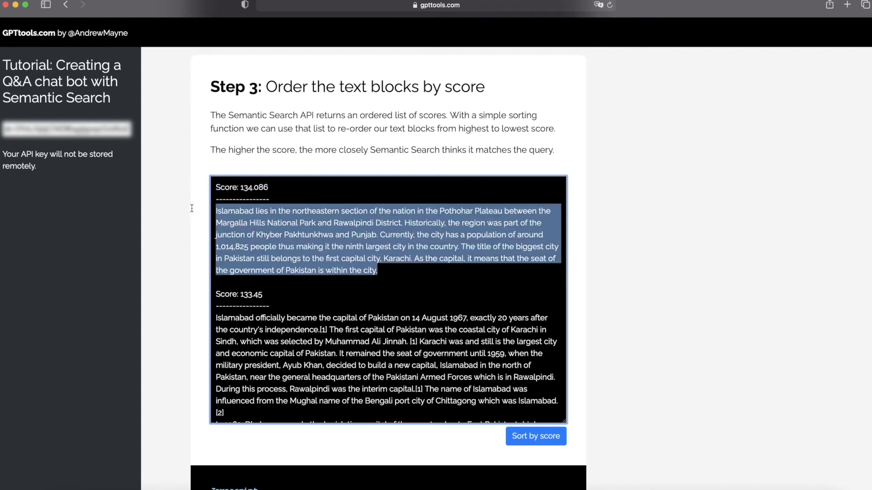
mouse_move(270, 222)
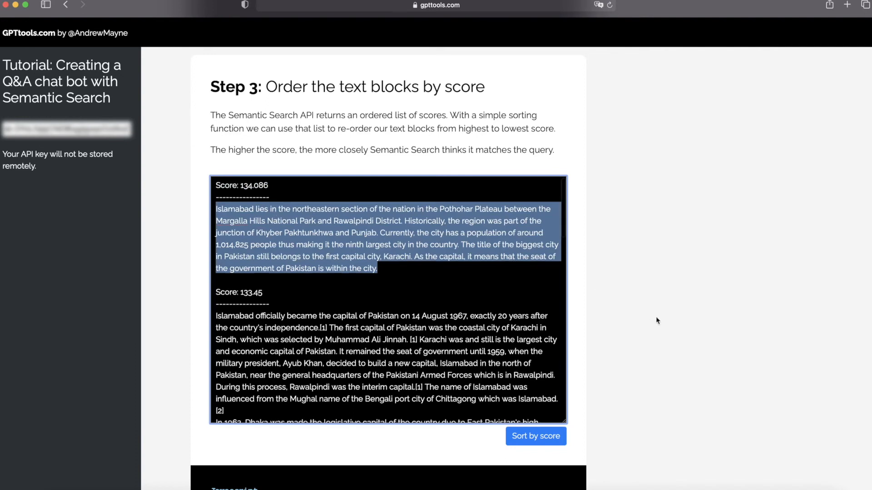
Replace [Document] with the Islamabad passage and [Question] with 'What is the capital of Pakistan?'.
scroll("down", 3)
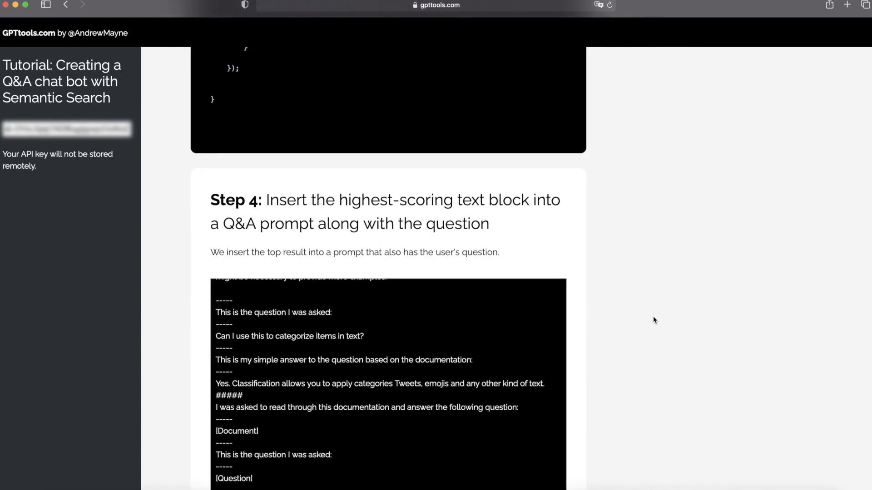
scroll("down", 3)
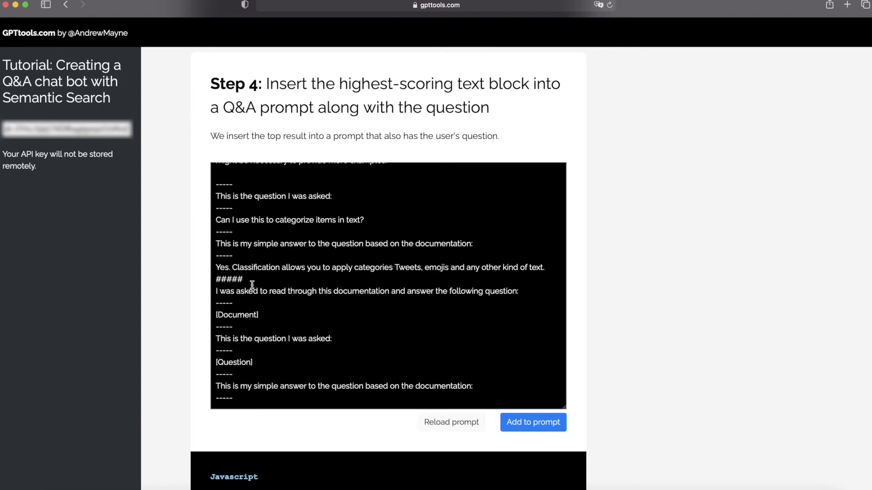
mouse_move(254, 284)
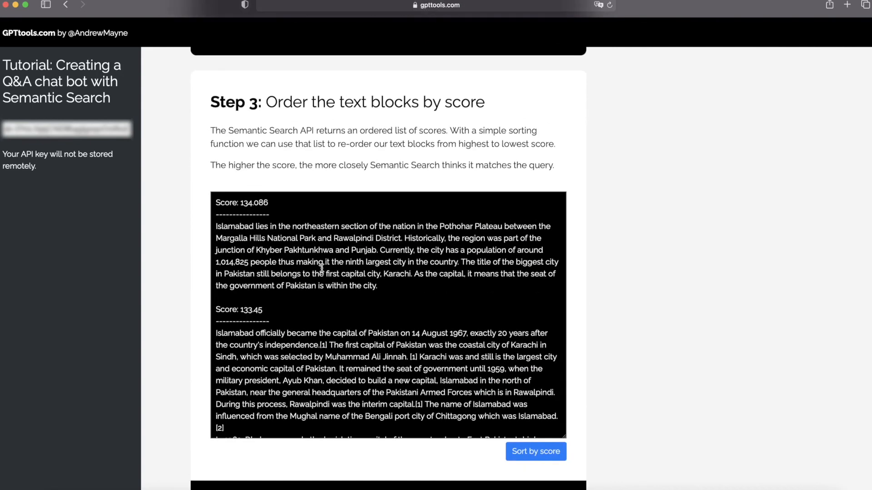
left_click_drag(216, 227, 376, 286)
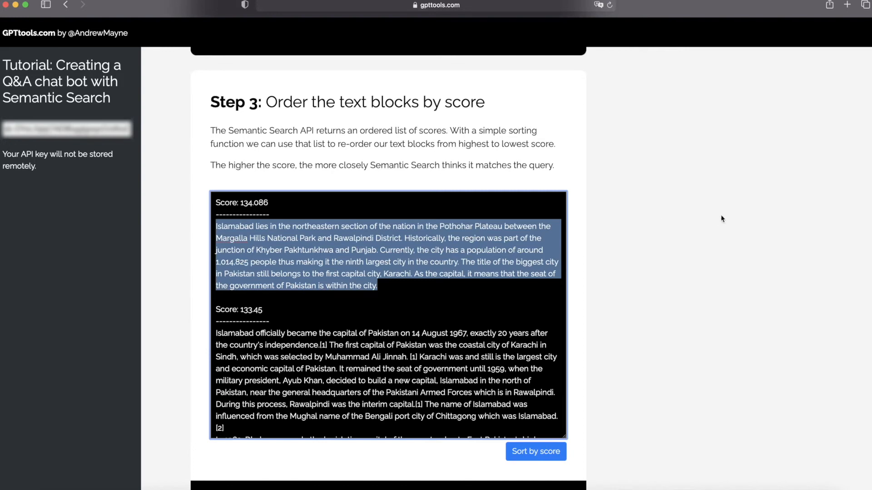
scroll("down", 3)
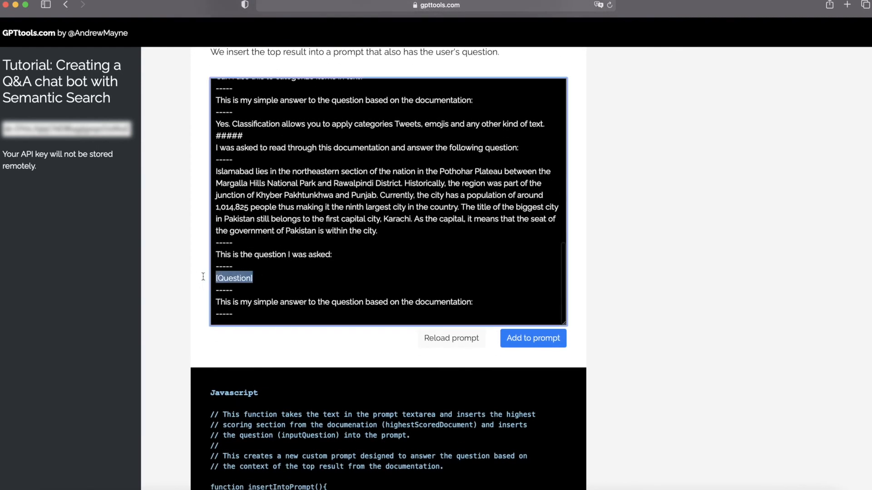
type("What is the capital of Pakistan?")
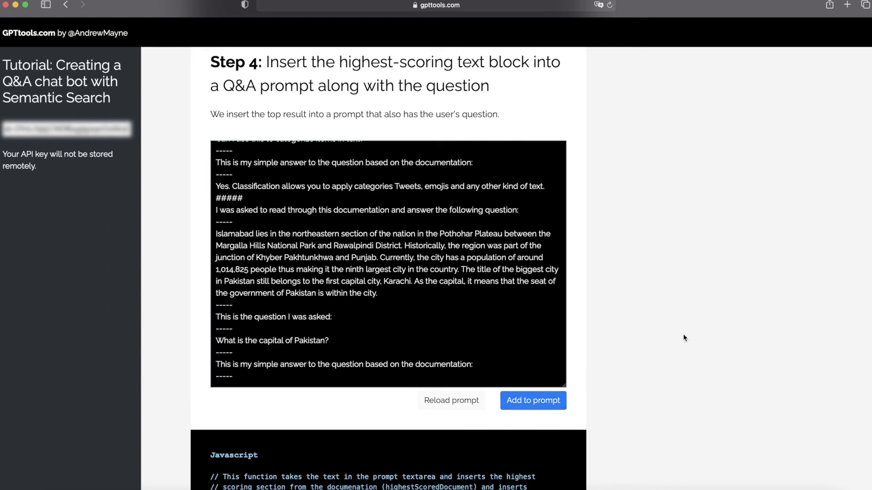
mouse_move(681, 340)
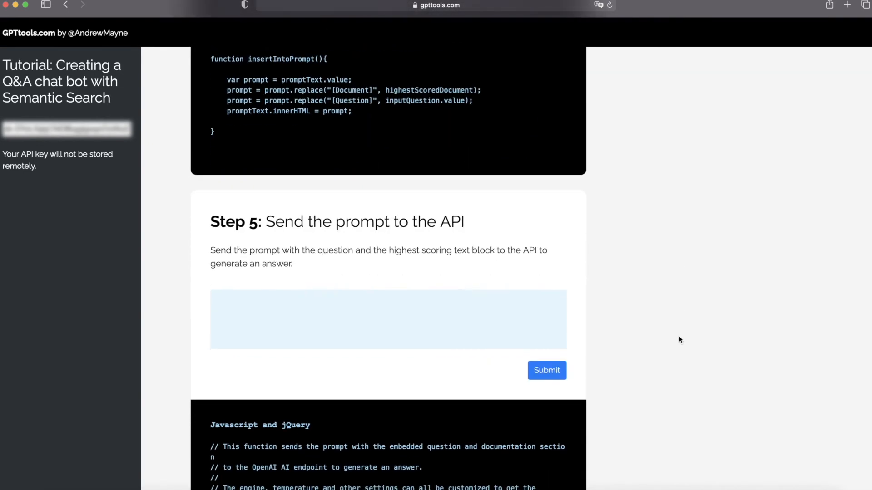
mouse_move(546, 370)
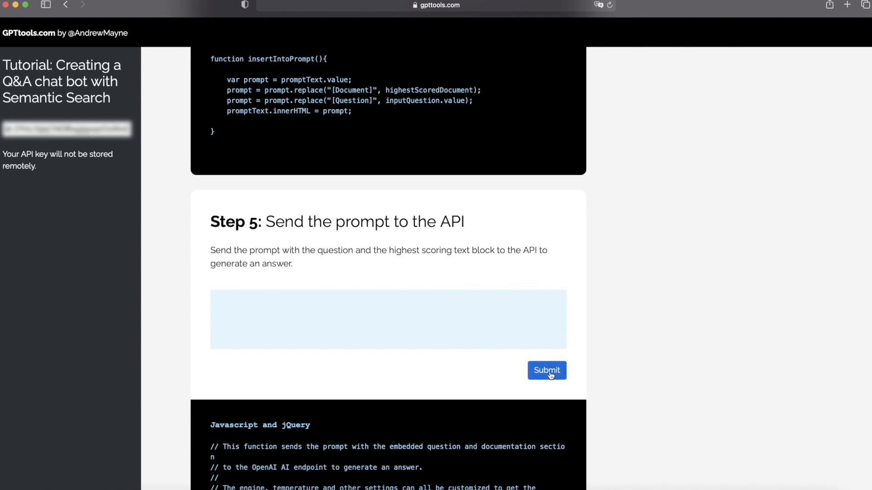
Submit the Step 5 prompt and receive 'Islamabad is the capital of Pakistan.'.
left_click(546, 370)
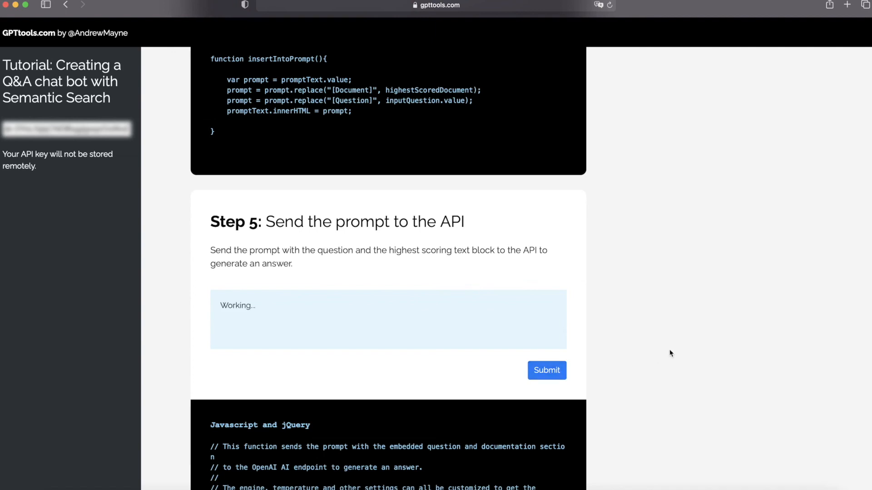
mouse_move(523, 316)
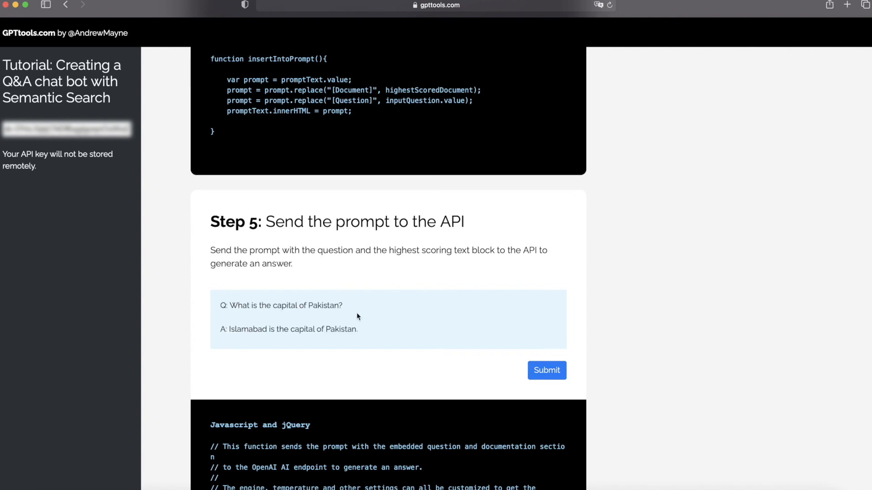
double_click(281, 305)
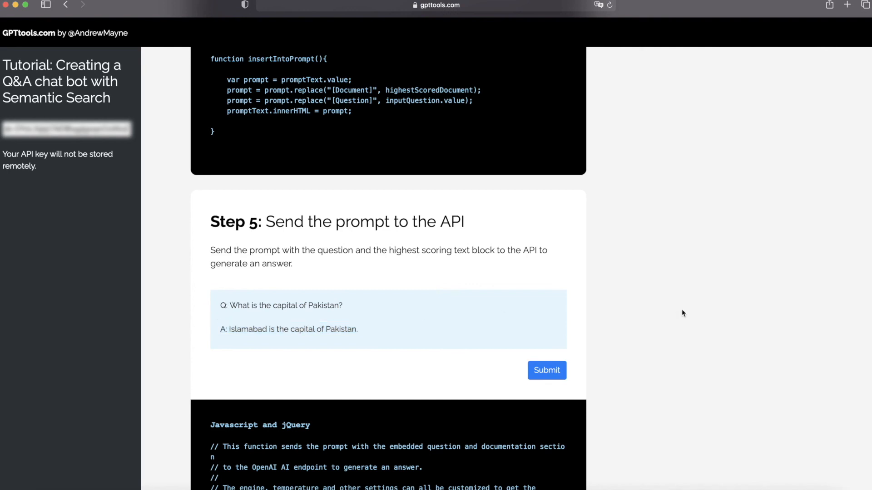
scroll("down", 3)
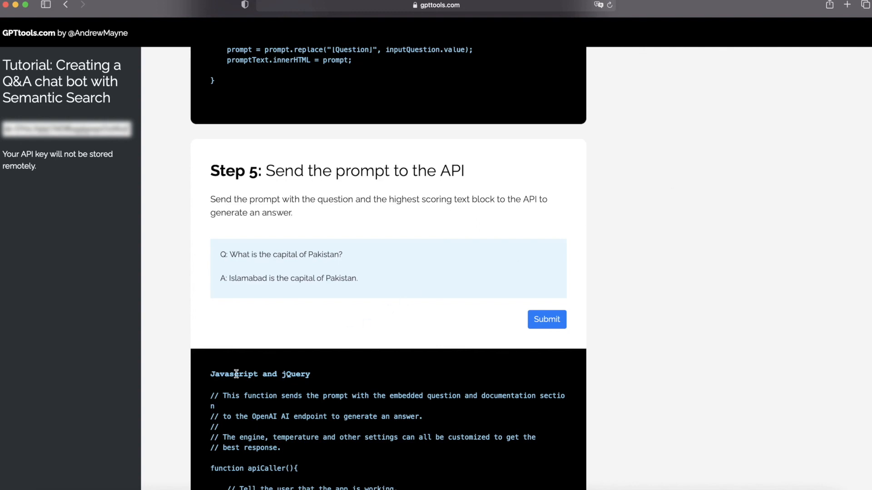
double_click(233, 374)
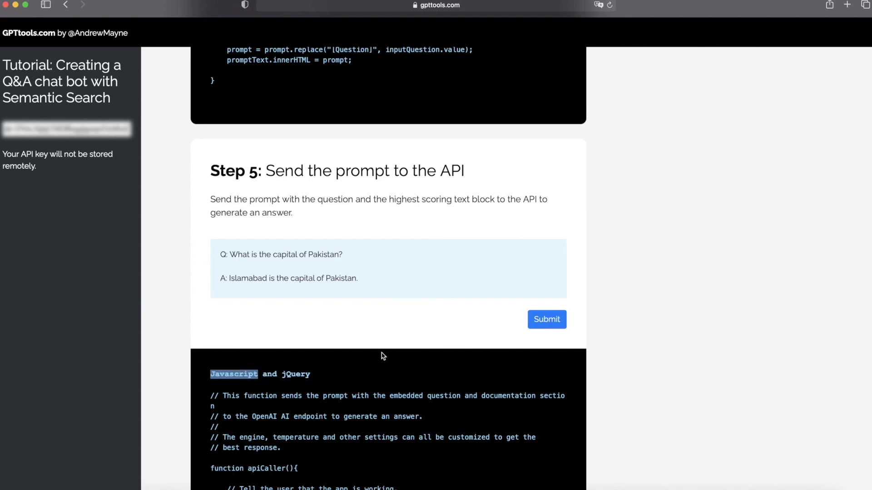